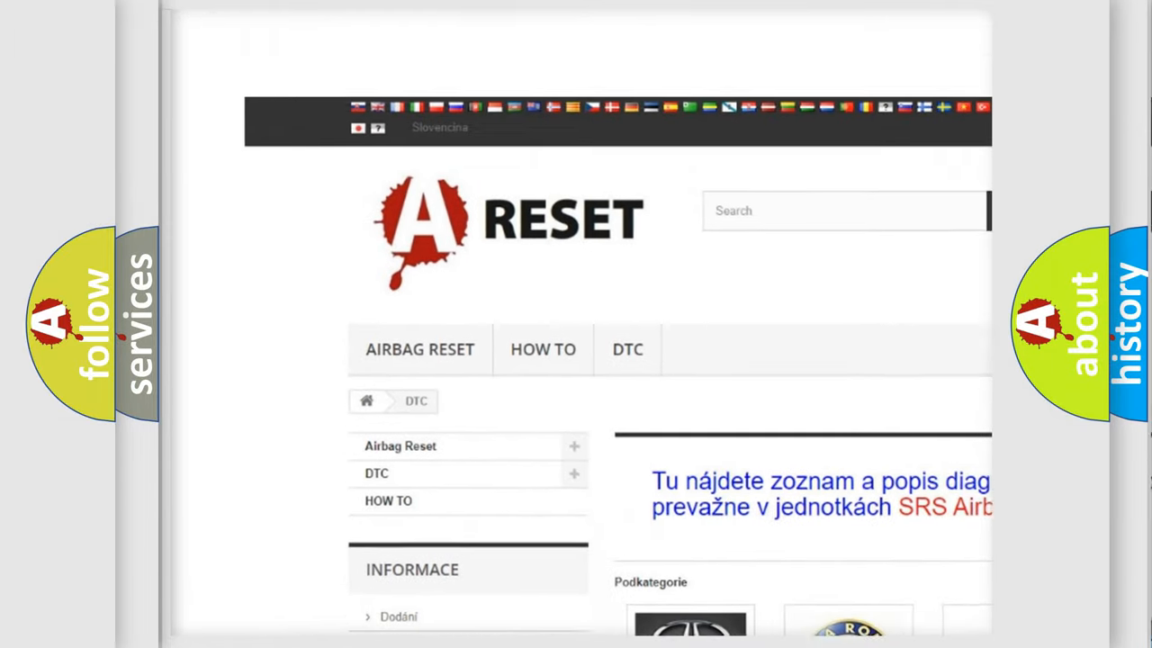
{"action": "scroll", "scroll_direction": "up", "scroll_amount": 3}
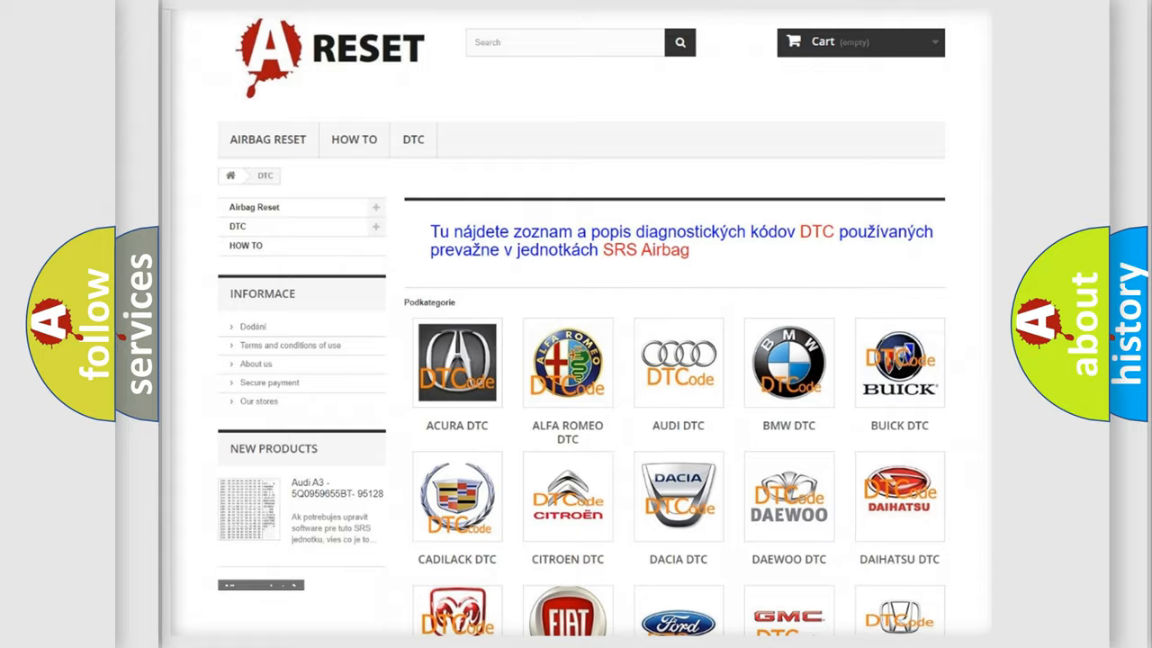
{"action": "scroll", "scroll_direction": "down", "scroll_amount": 3}
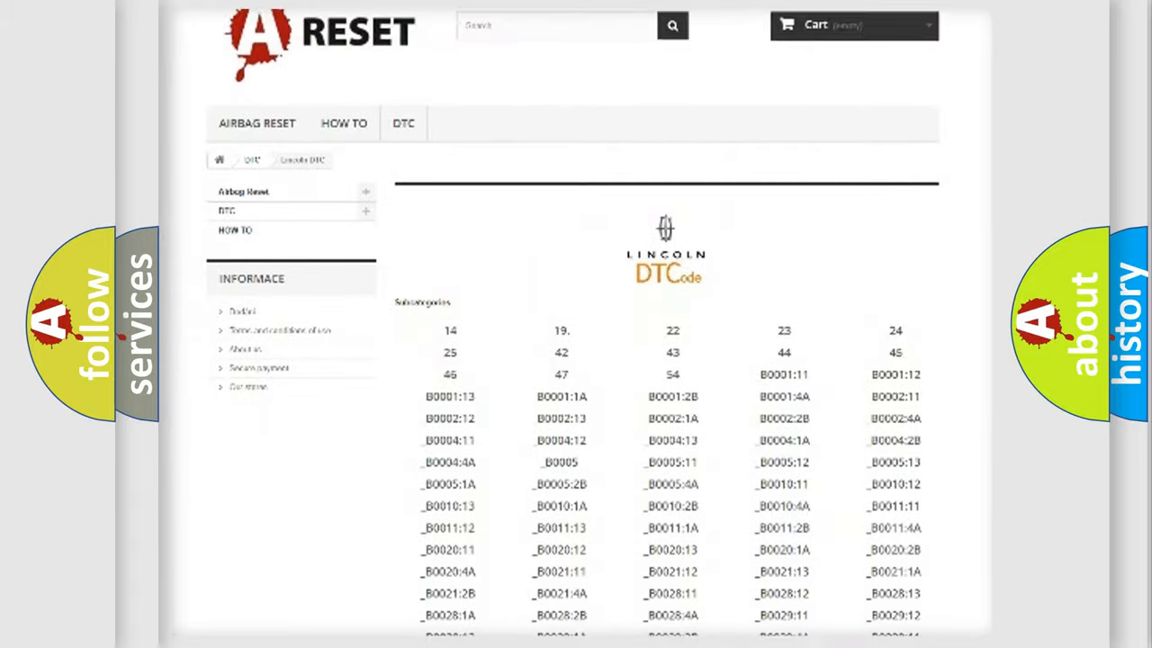
{"action": "scroll", "scroll_direction": "down", "scroll_amount": 3}
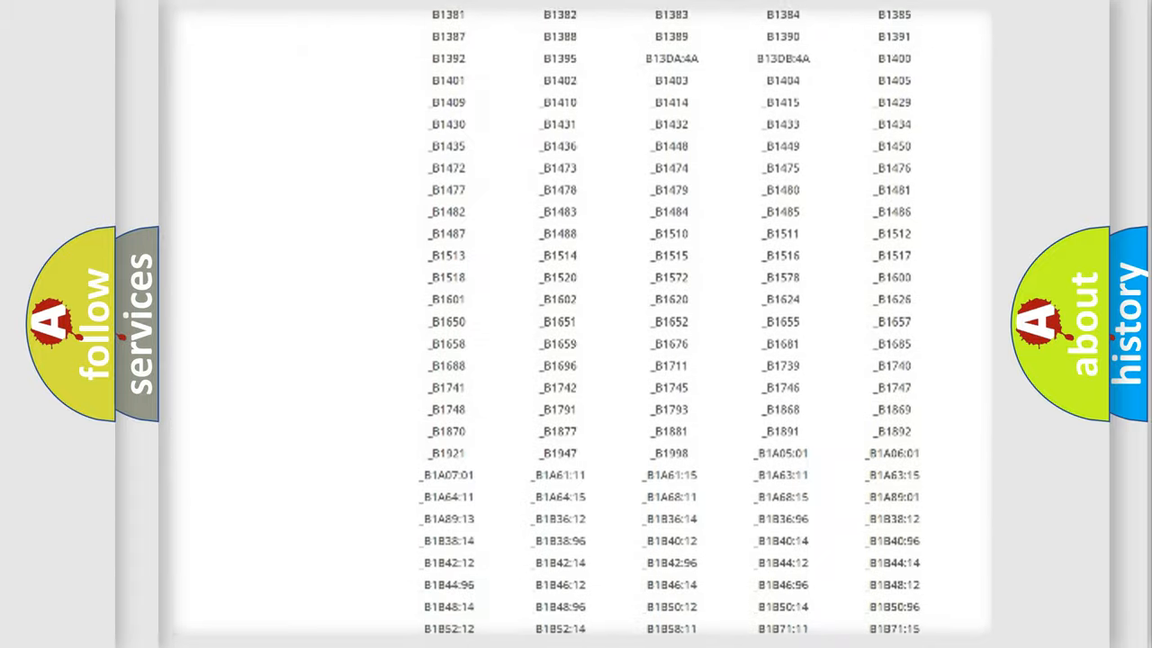
{"action": "scroll", "scroll_direction": "up", "scroll_amount": 3}
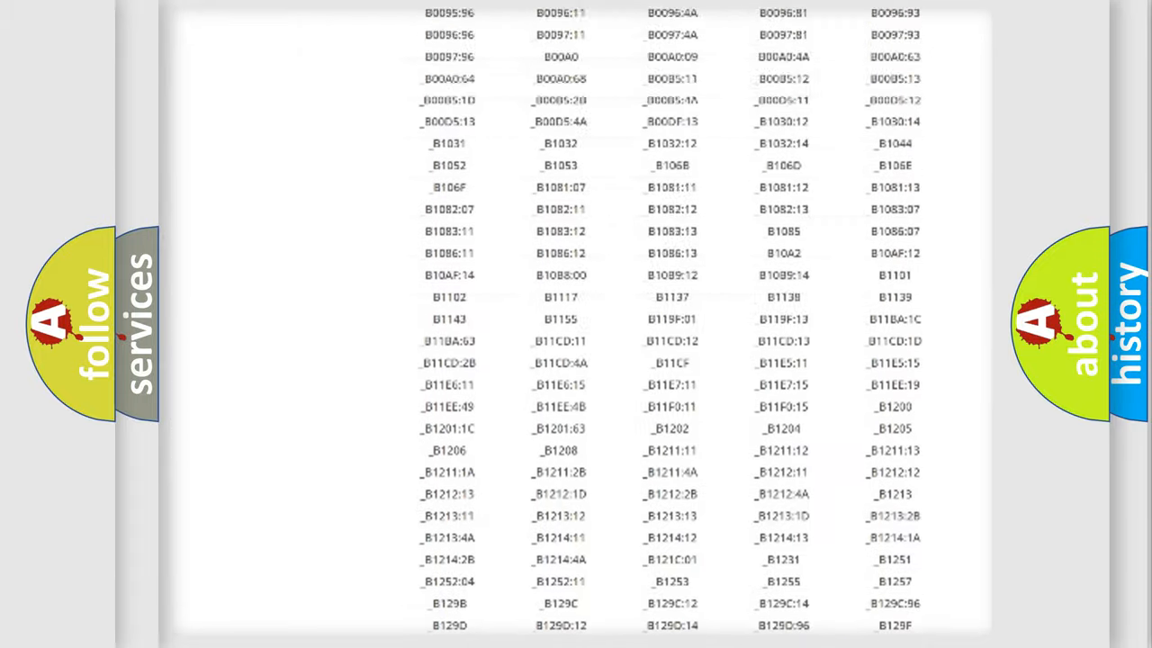
{"action": "scroll", "scroll_direction": "up", "scroll_amount": 3}
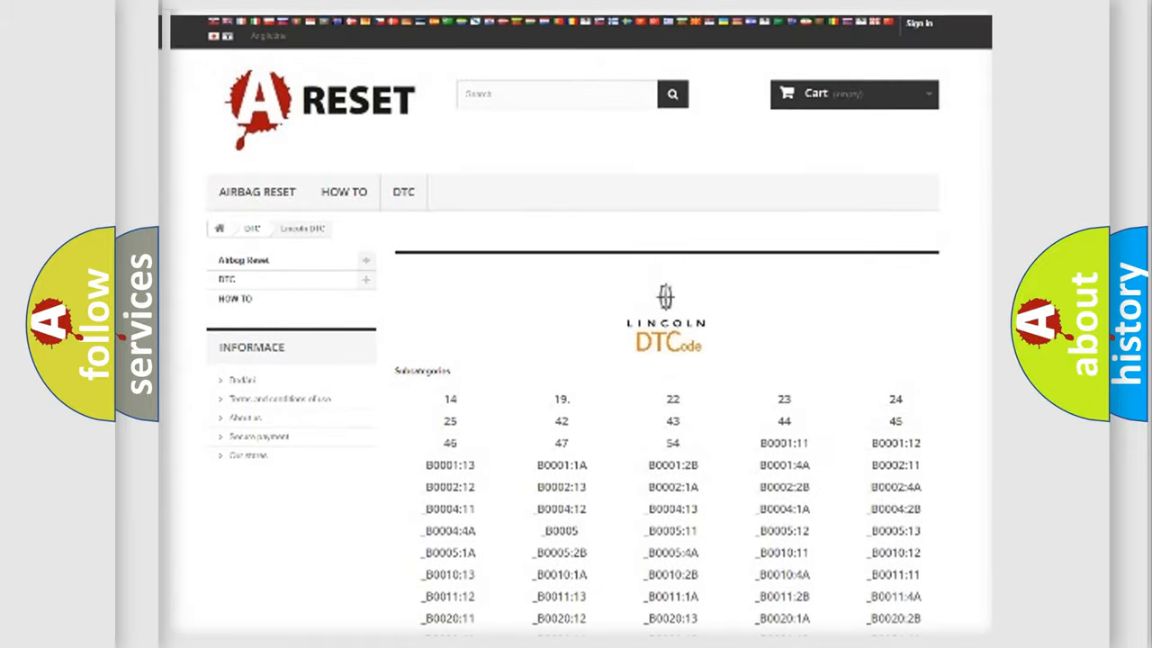